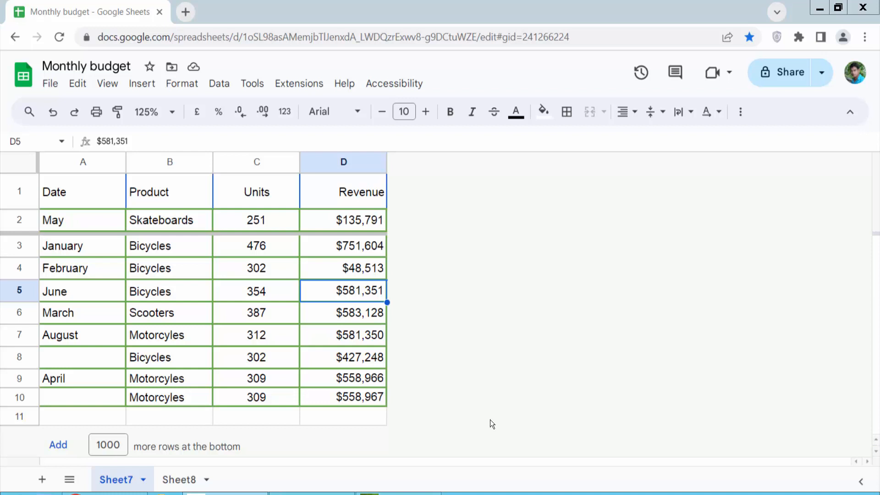
{"action": "mouse_move", "coordinate": [485, 423]}
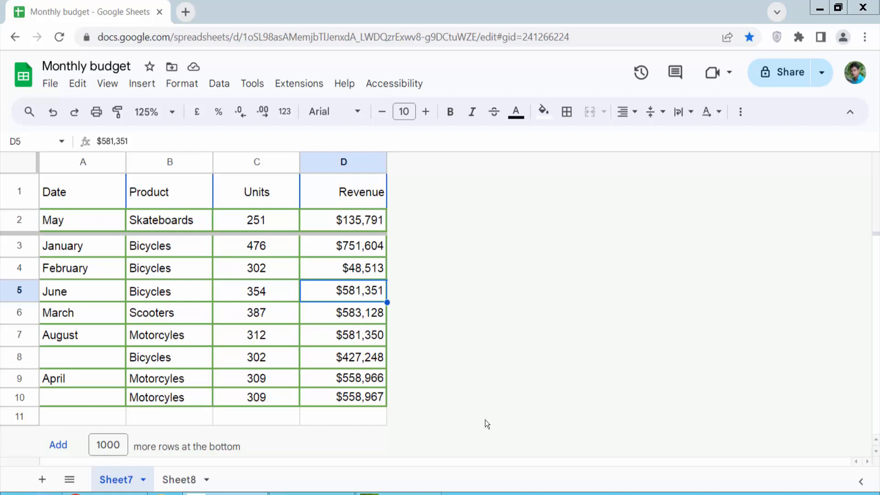
- Unfreeze the two frozen top rows via row 2's actions, leaving only the Date/Product header frozen
{"action": "left_click", "coordinate": [20, 219]}
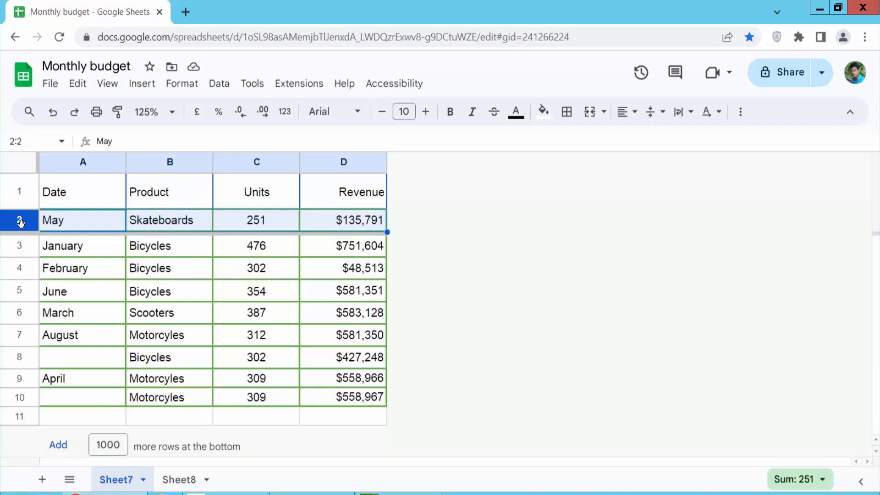
{"action": "right_click", "coordinate": [20, 220]}
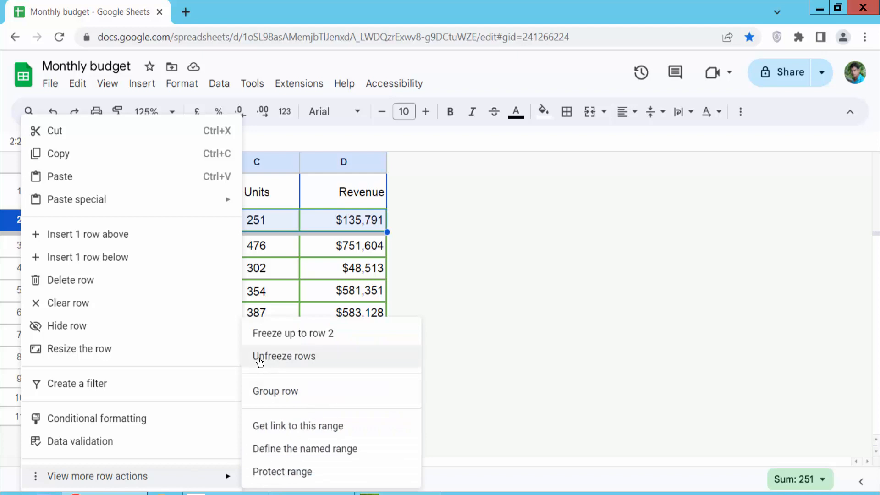
{"action": "left_click", "coordinate": [284, 355]}
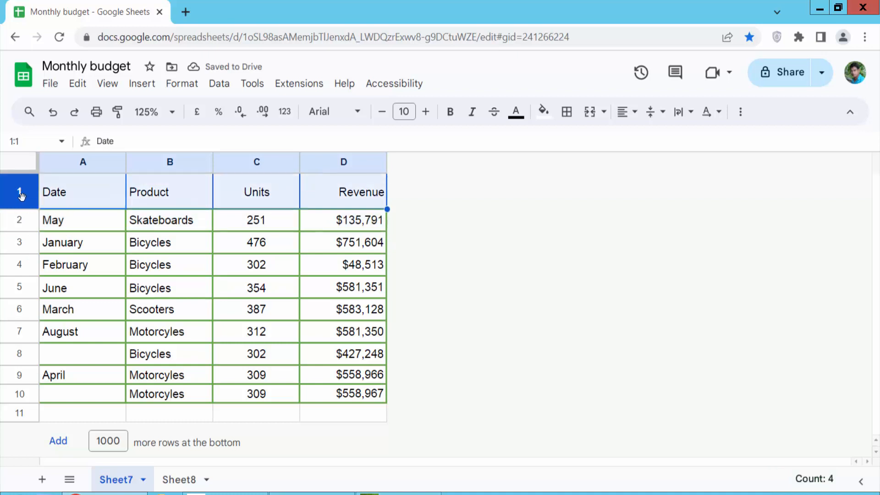
{"action": "right_click", "coordinate": [19, 192]}
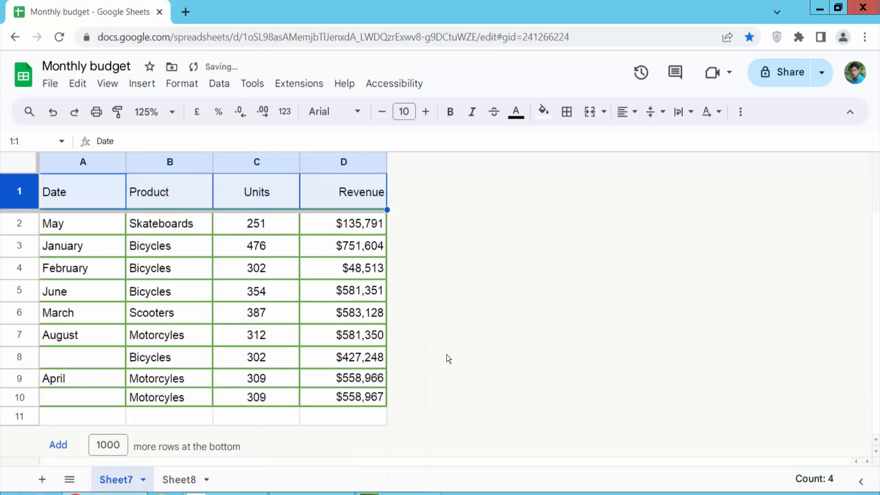
{"action": "right_click", "coordinate": [19, 192]}
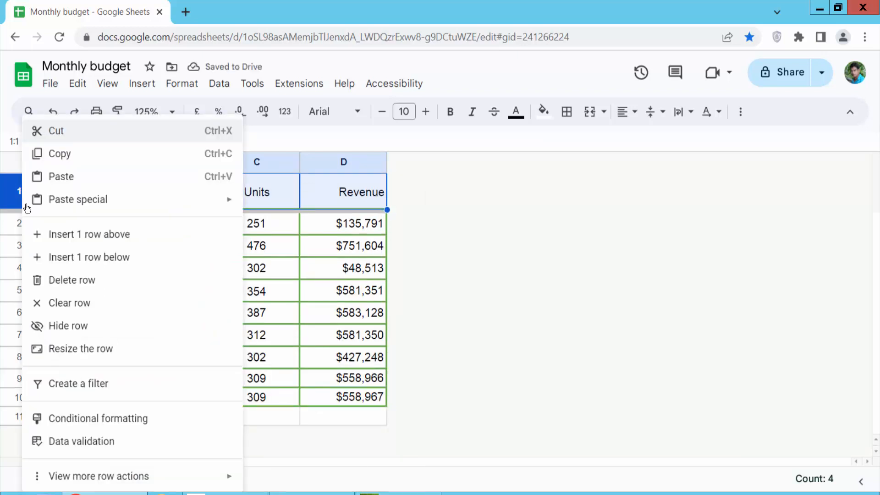
- Unfreeze the header row so the budget sheet has no freeze line at all
{"action": "left_click", "coordinate": [98, 475]}
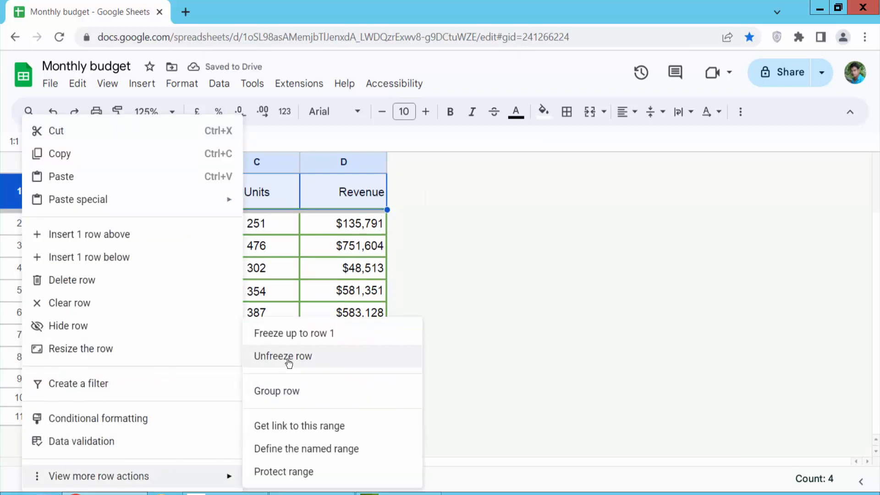
{"action": "left_click", "coordinate": [283, 356]}
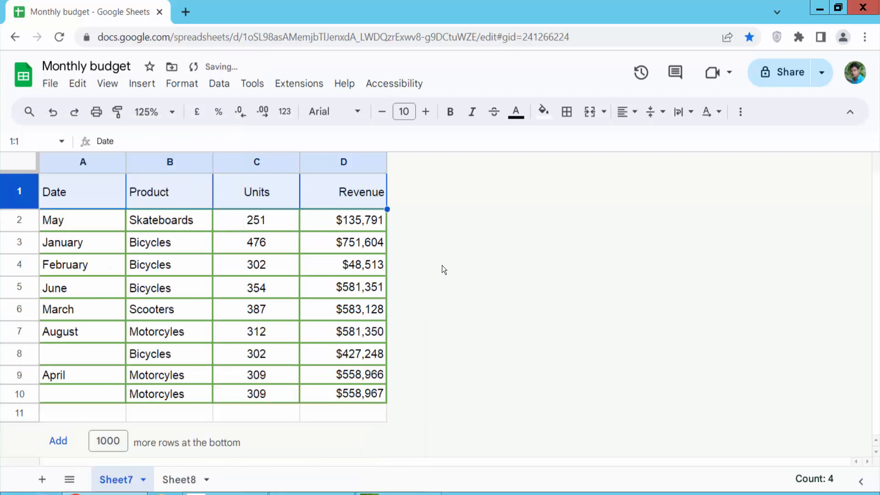
{"action": "left_click", "coordinate": [343, 264]}
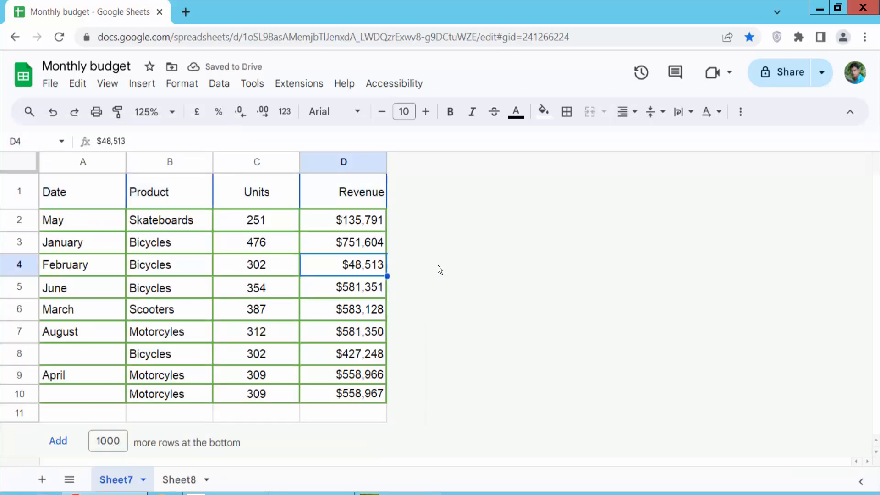